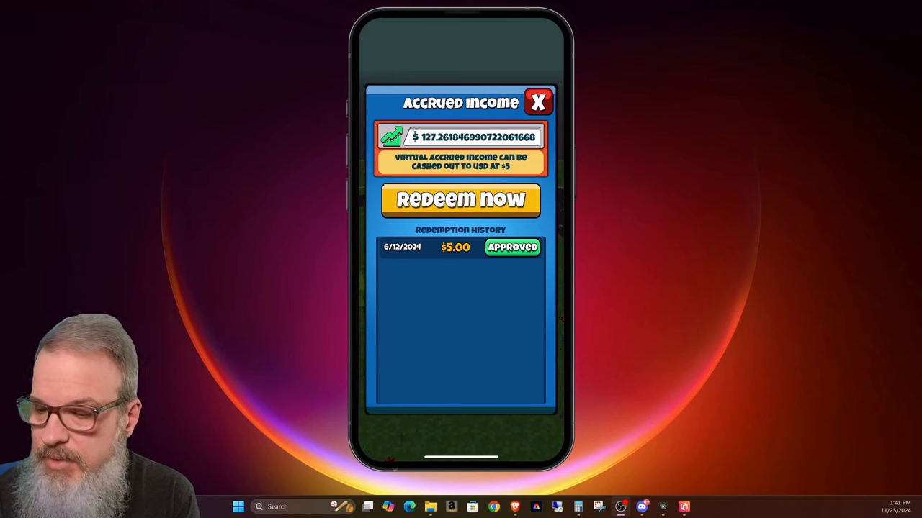
# - Redeem $125.00 of the $127.26 rent balance as cash and confirm the deduction
pyautogui.click(461, 199)
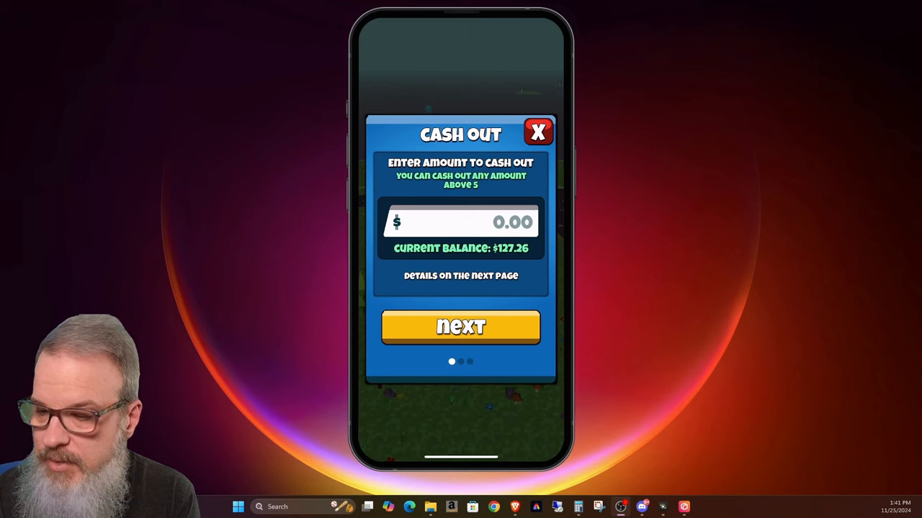
pyautogui.click(461, 222)
pyautogui.write('125')
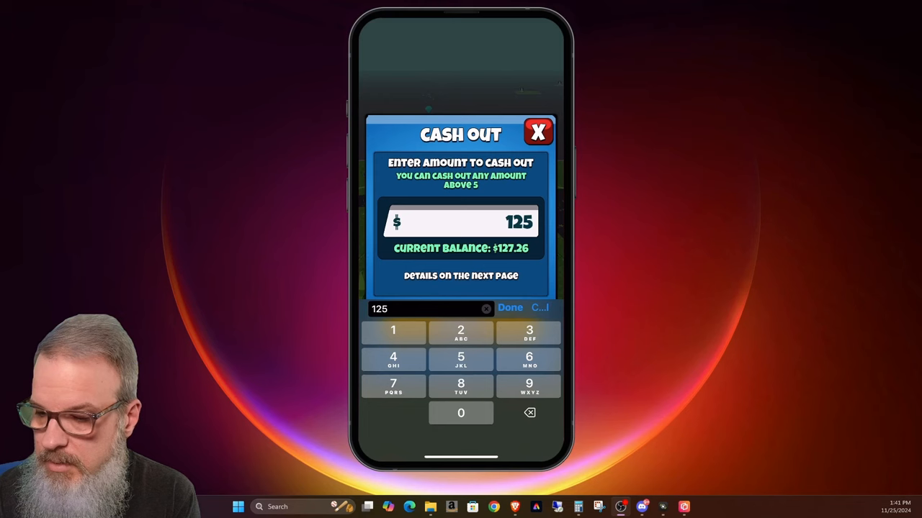
pyautogui.click(509, 308)
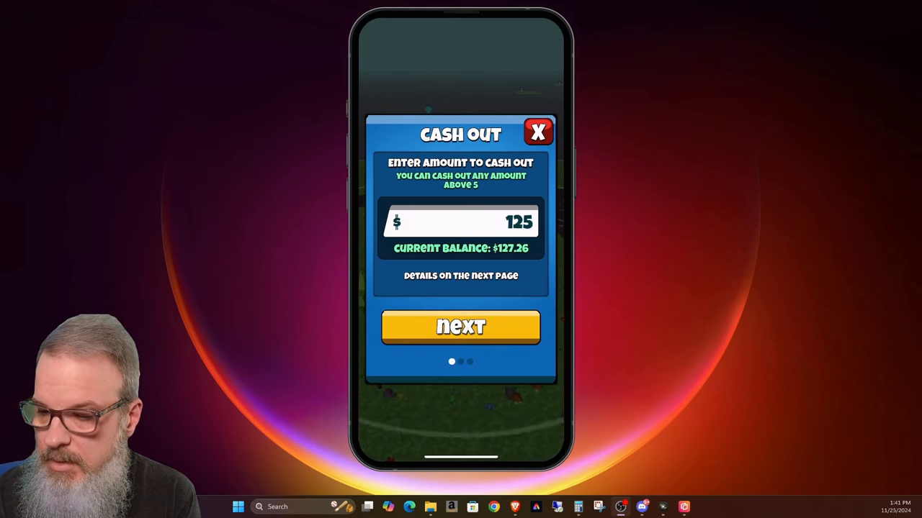
pyautogui.click(460, 327)
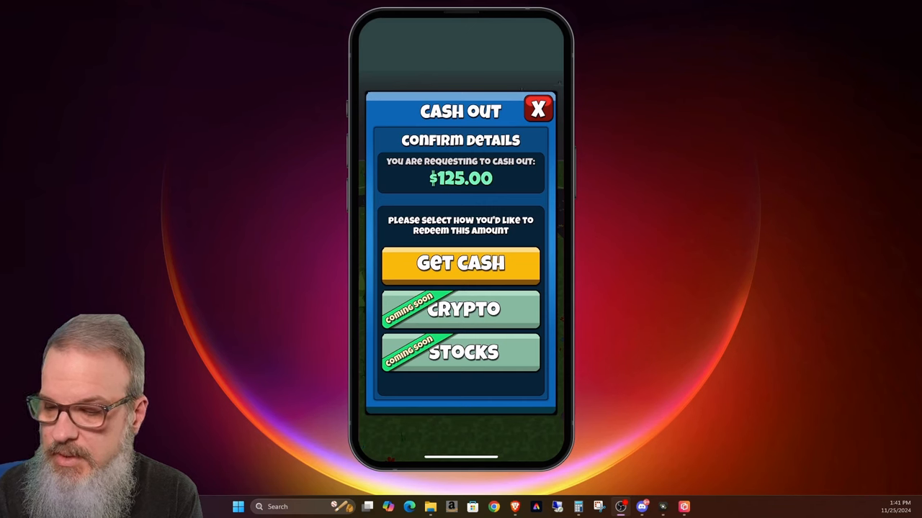
pyautogui.click(461, 265)
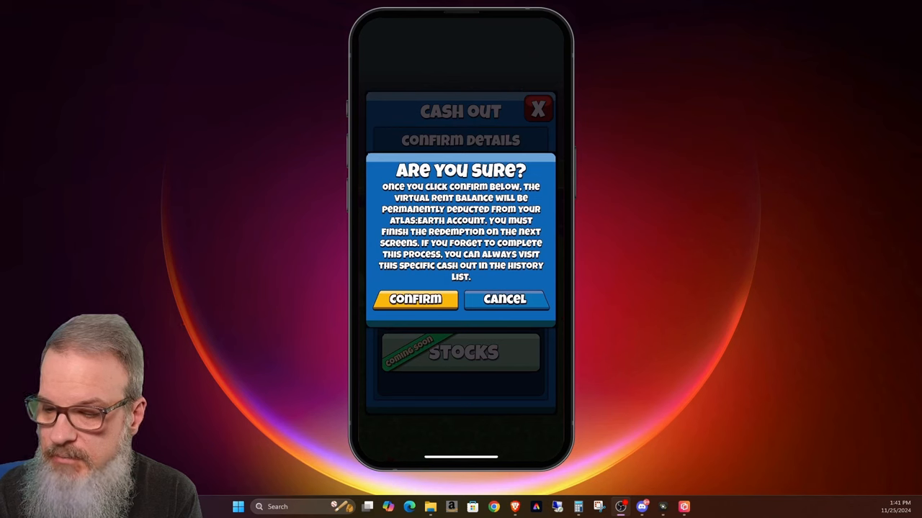
pyautogui.click(415, 300)
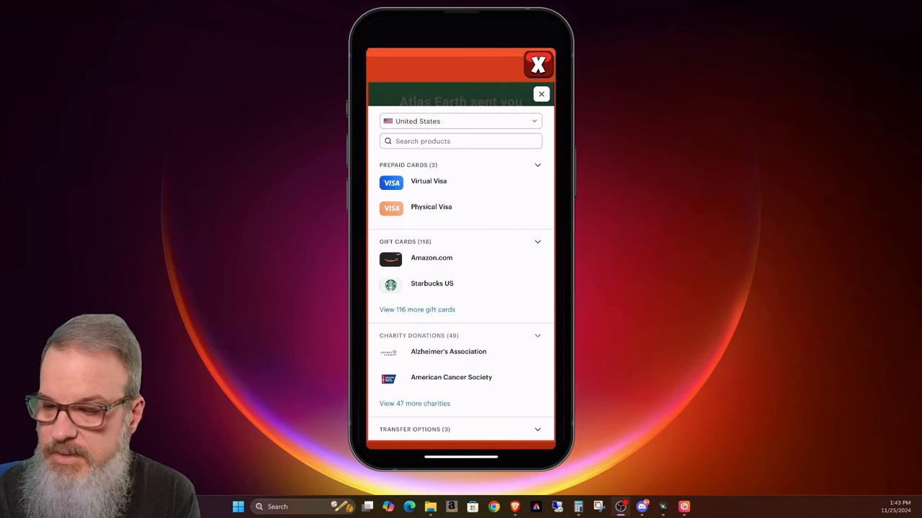
# - Scroll the reward options down to the Transfer Options (ACH, PayPal, Venmo)
pyautogui.scroll(-3)
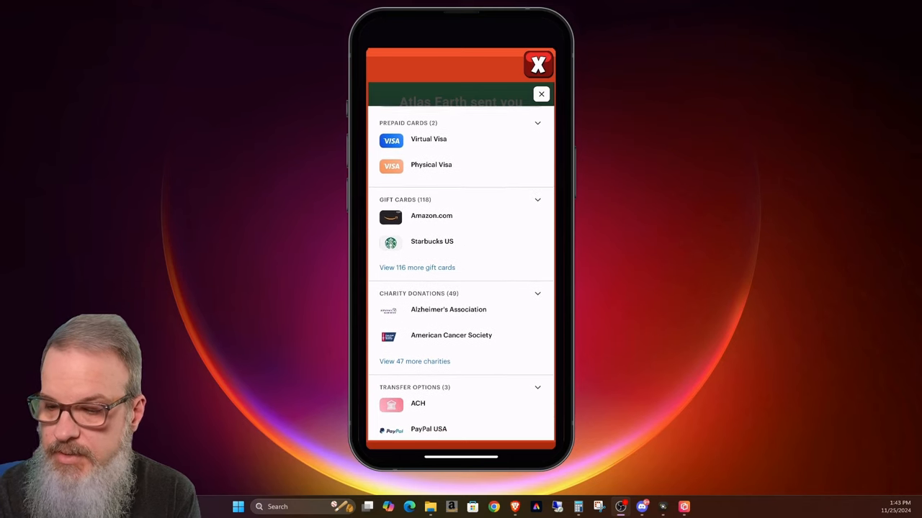
pyautogui.scroll(-3)
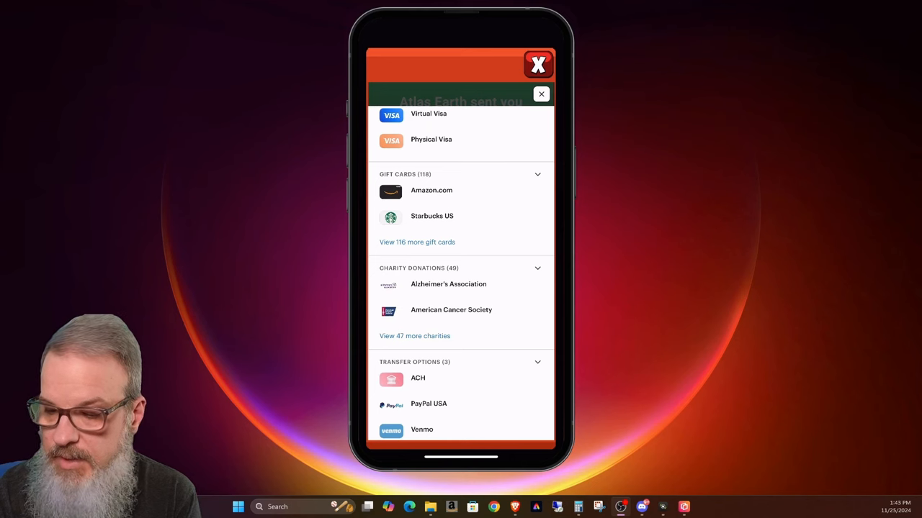
pyautogui.scroll(-3)
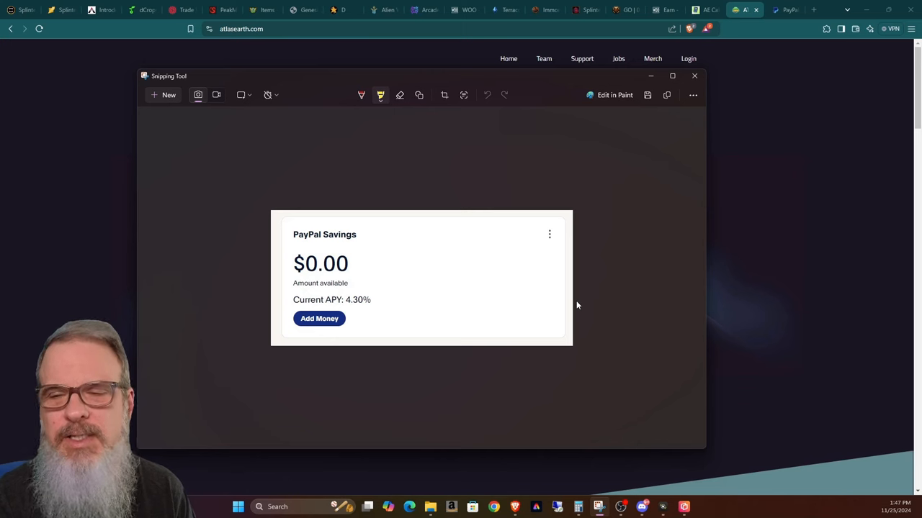
pyautogui.moveTo(486, 293)
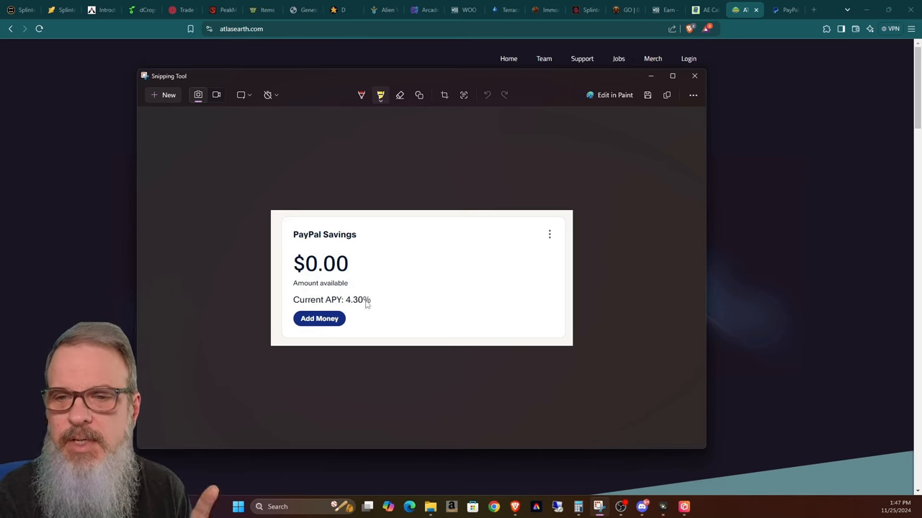
pyautogui.moveTo(363, 293)
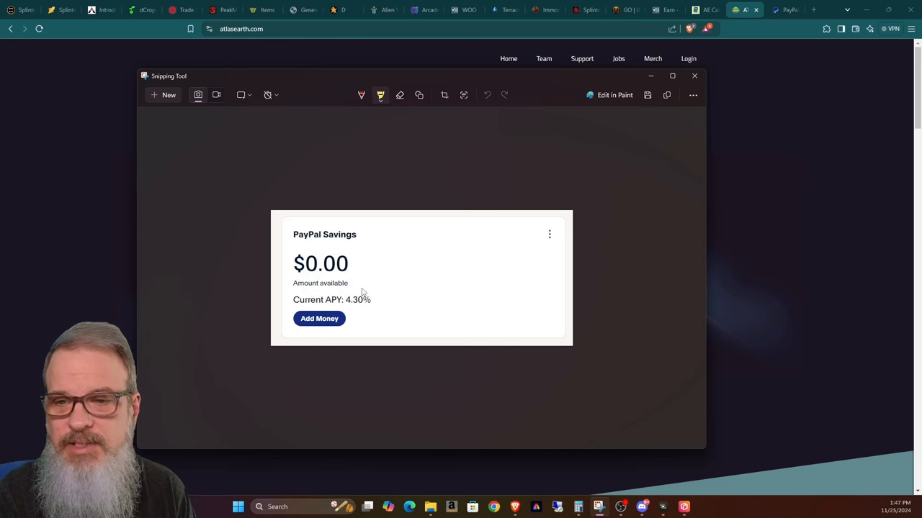
# - Return from the $0.00 PayPal Savings snapshot to the PayPal transfer review
pyautogui.click(320, 318)
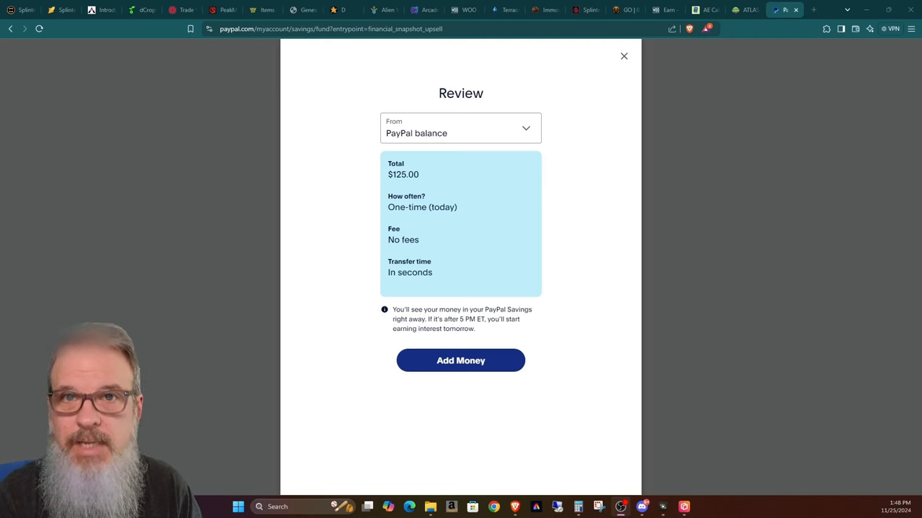
pyautogui.moveTo(487, 206)
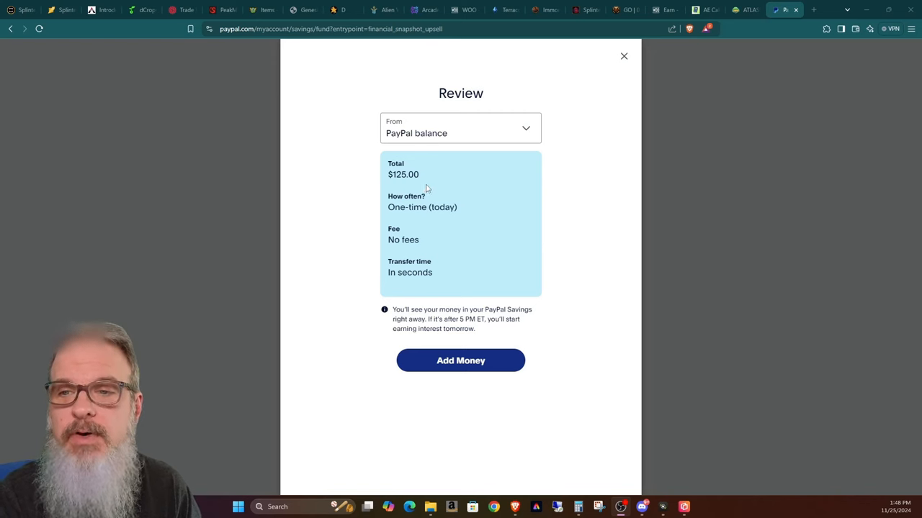
pyautogui.moveTo(418, 337)
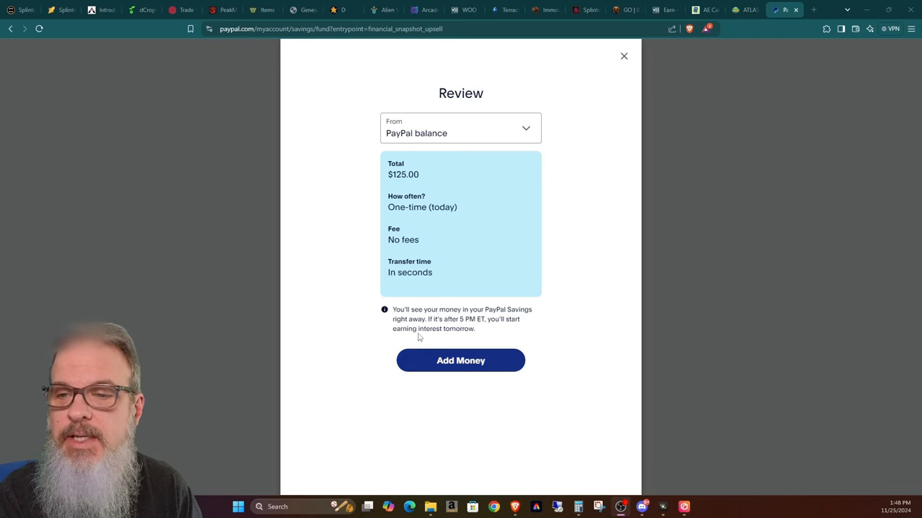
pyautogui.moveTo(485, 334)
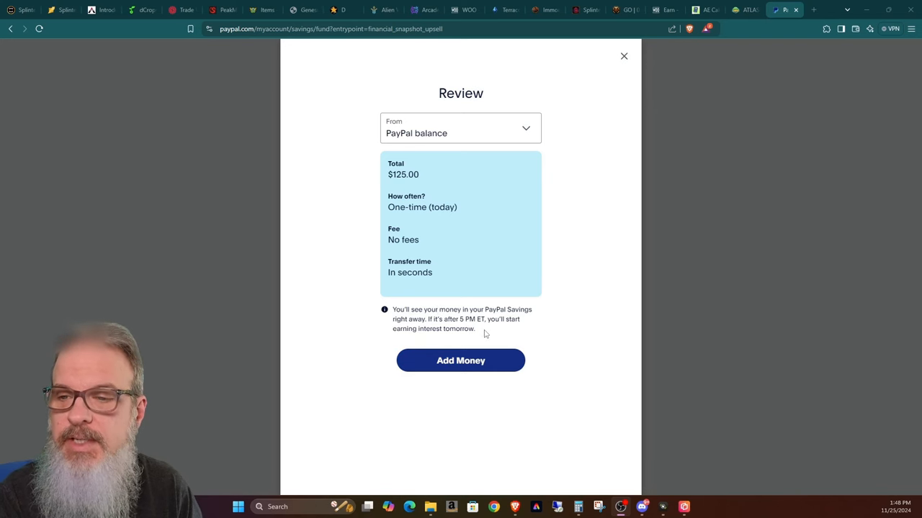
pyautogui.moveTo(487, 328)
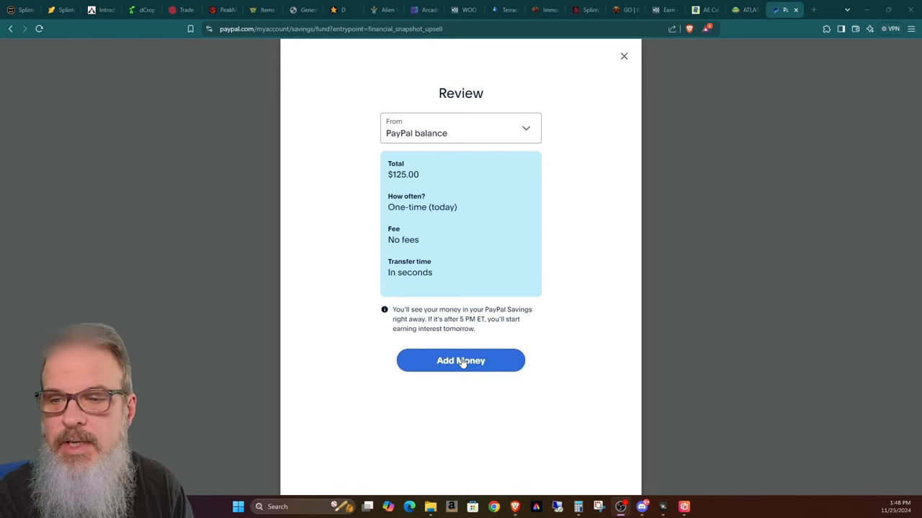
# - Submit the one-time $125.00 transfer so Total PayPal Savings reads $125.00
pyautogui.click(461, 360)
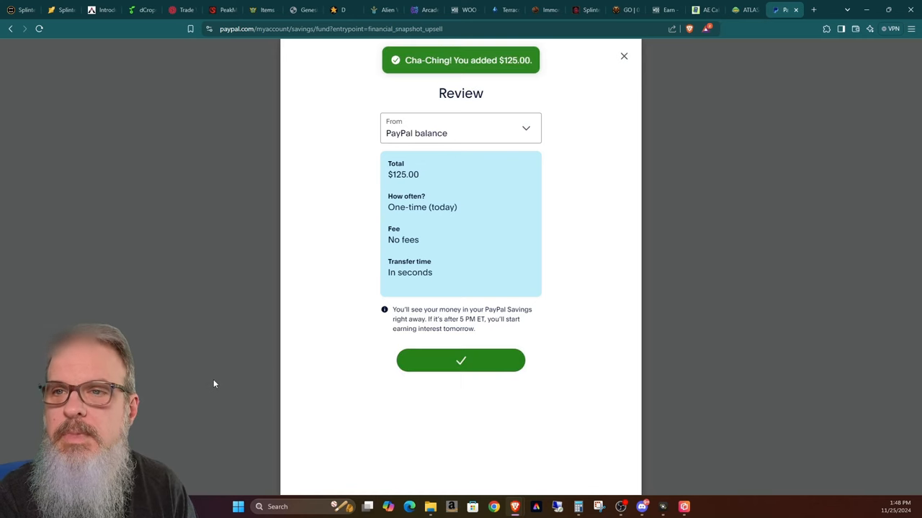
pyautogui.moveTo(60, 316)
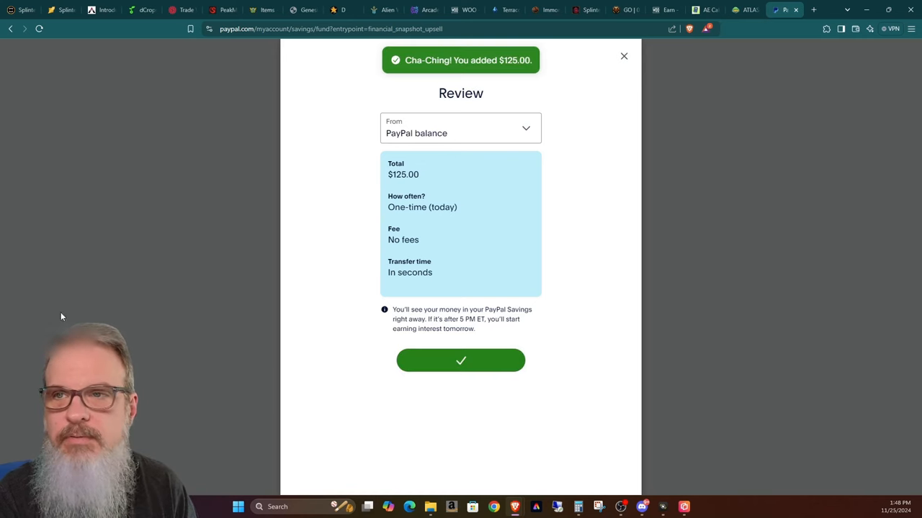
pyautogui.click(461, 360)
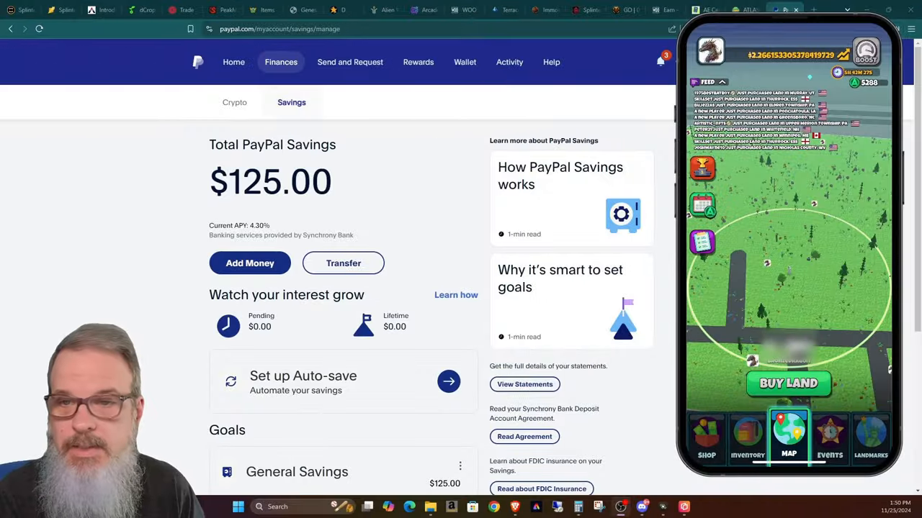